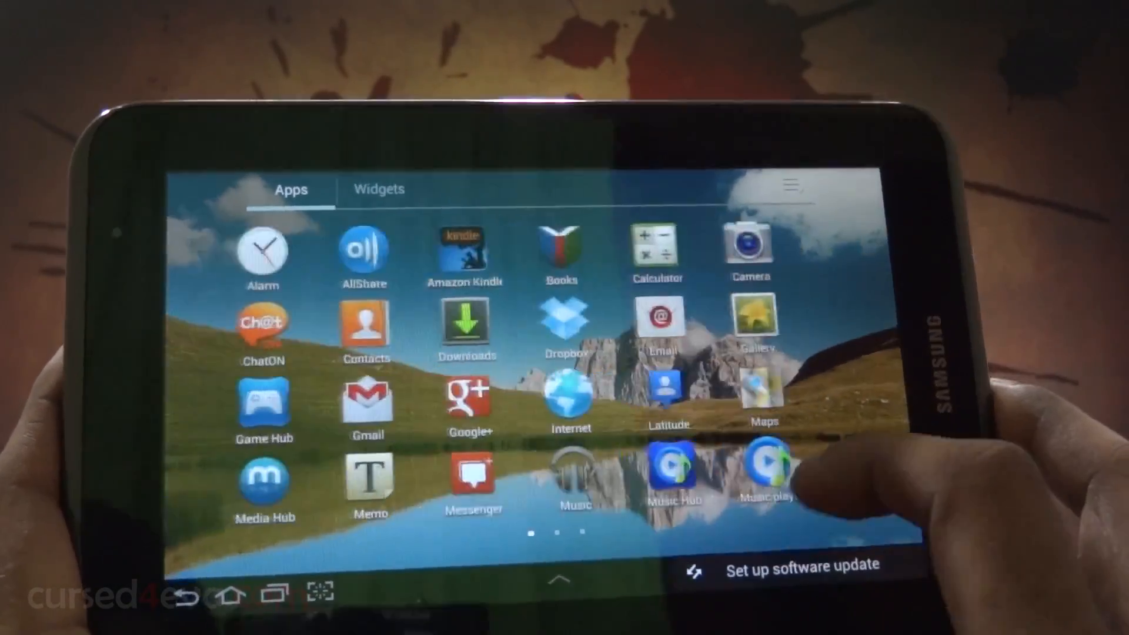
scroll(left, 3)
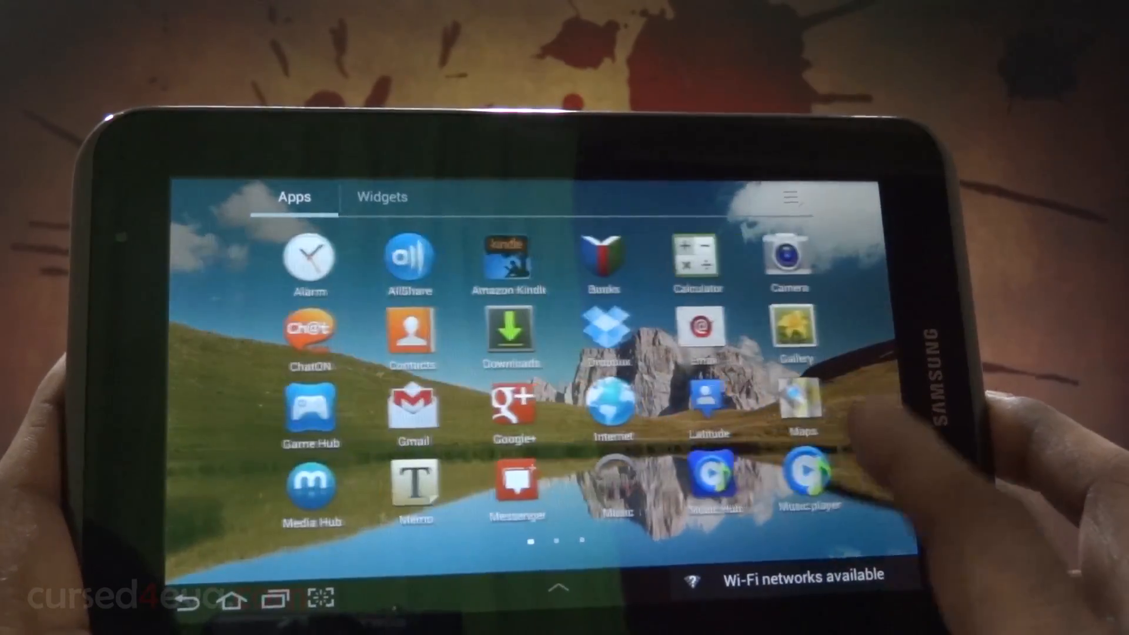
scroll(left, 3)
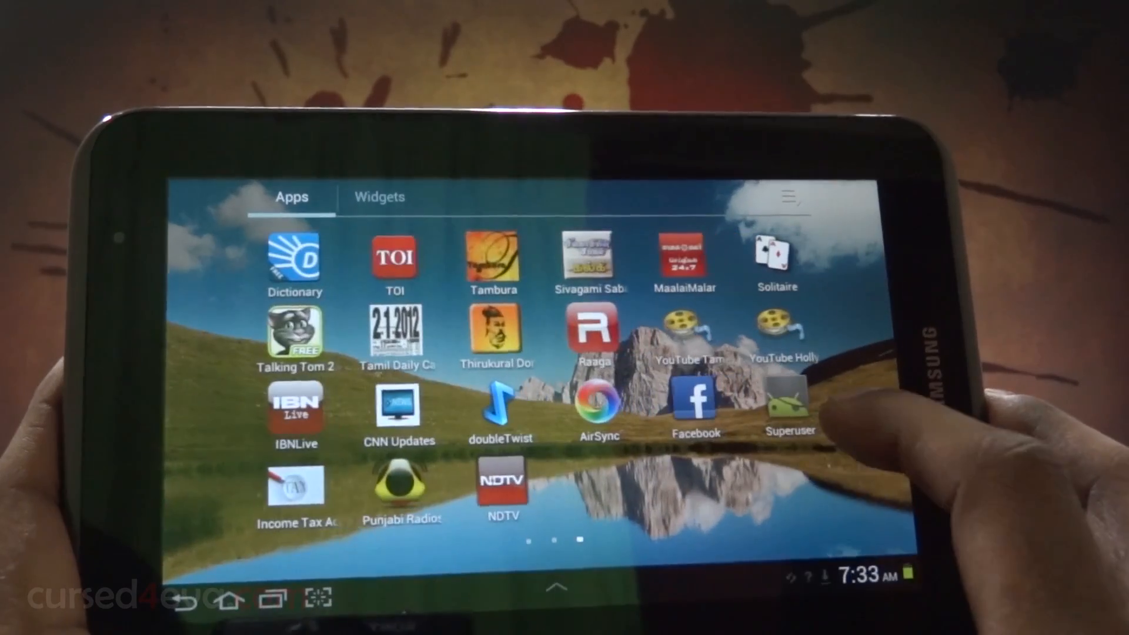